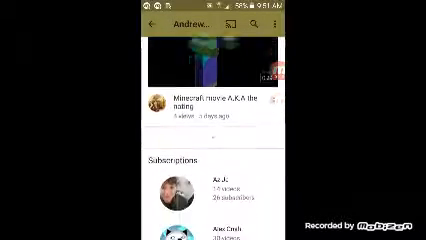
pyautogui.scroll(-3)
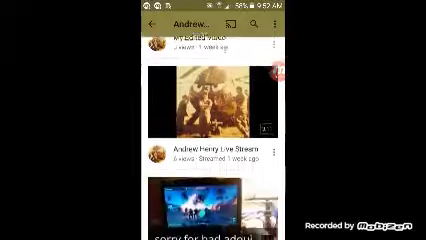